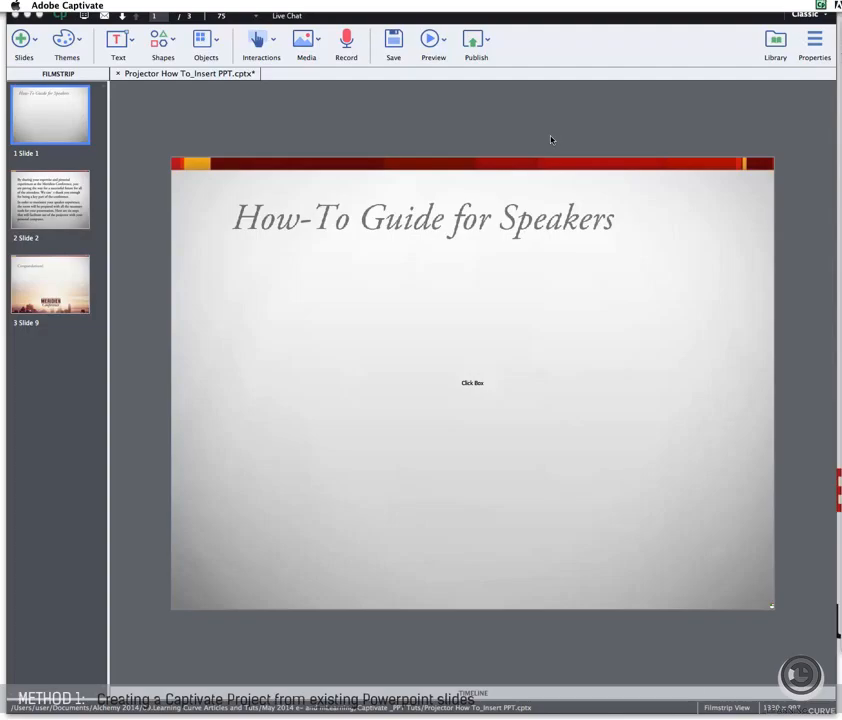
pyautogui.moveTo(510, 389)
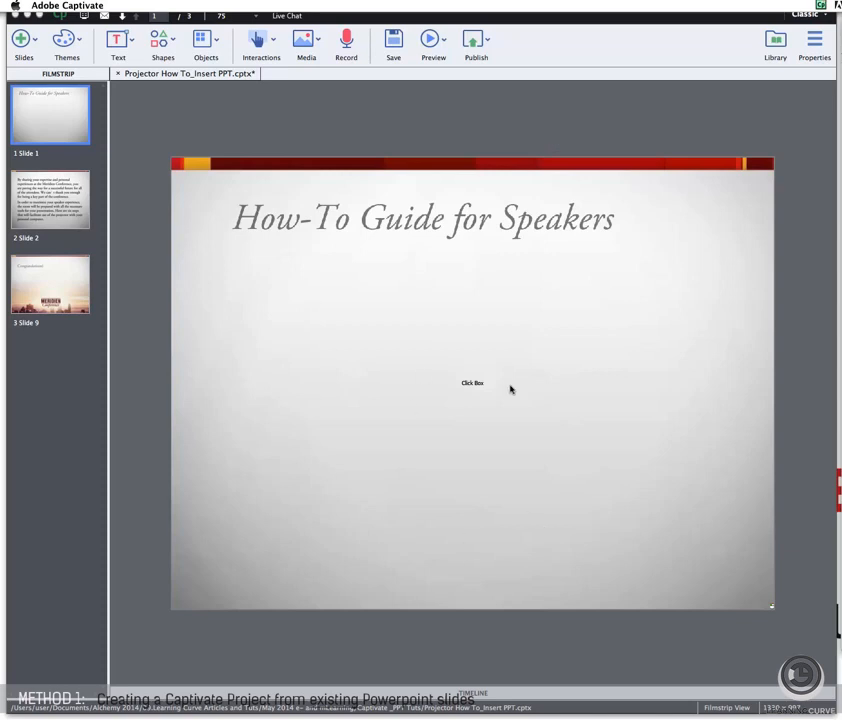
pyautogui.moveTo(197, 154)
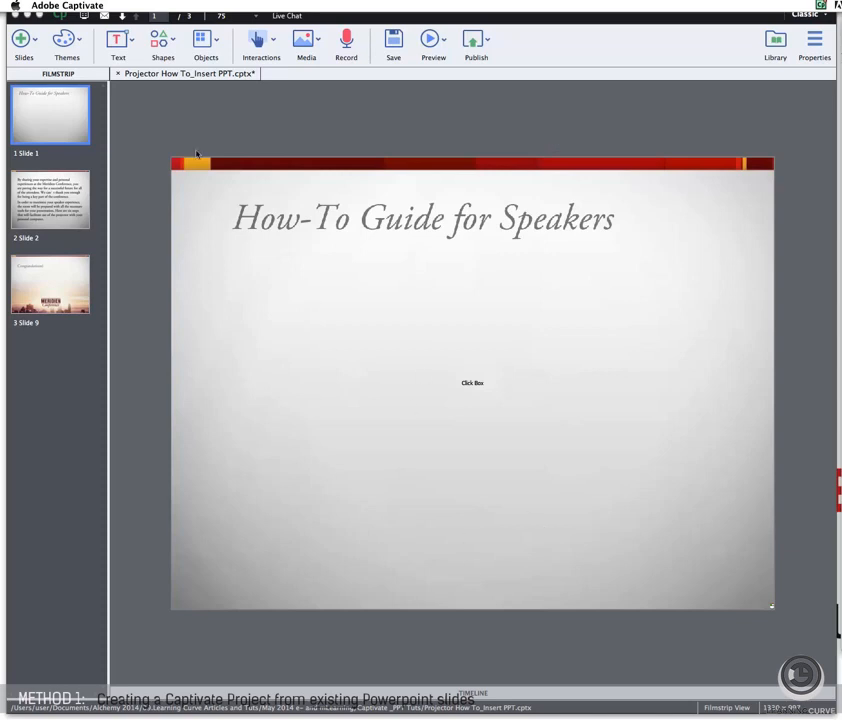
# - Choose File > New Project > Project From MS PowerPoint
pyautogui.click(121, 6)
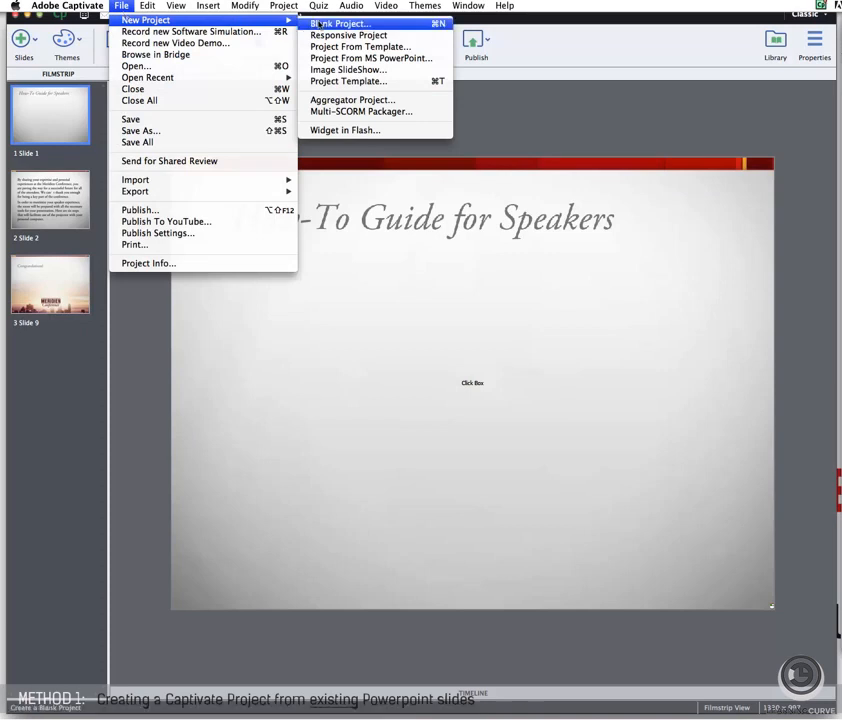
pyautogui.moveTo(371, 58)
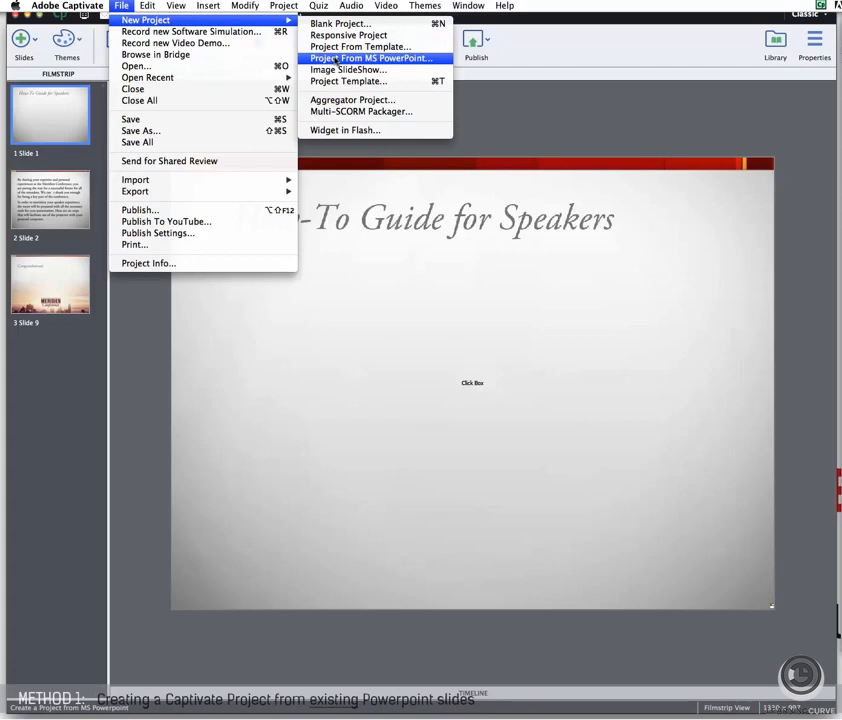
pyautogui.click(371, 58)
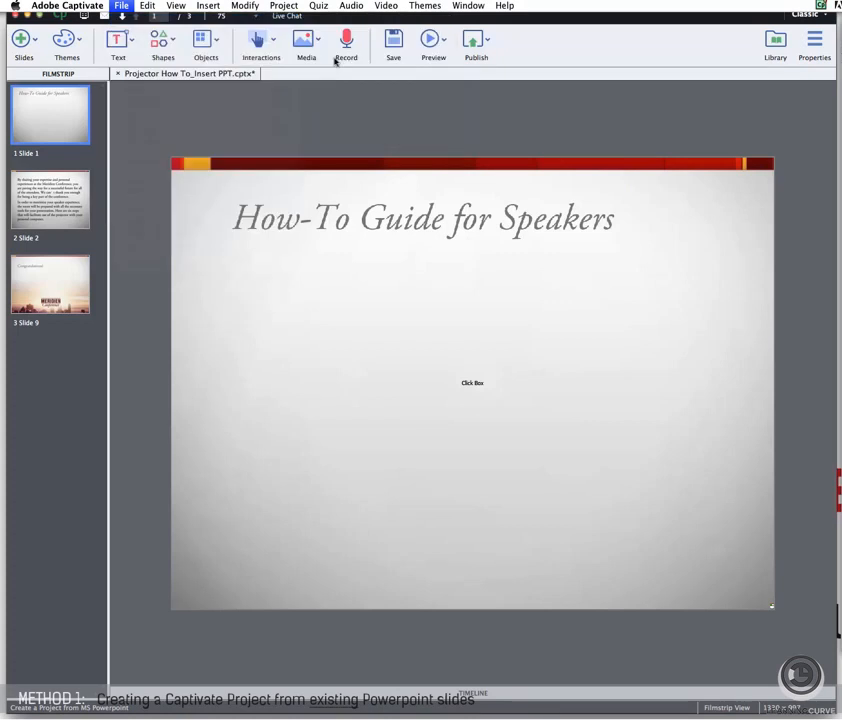
# - Open Projector How To.ppt as the source presentation for the new project
pyautogui.click(121, 6)
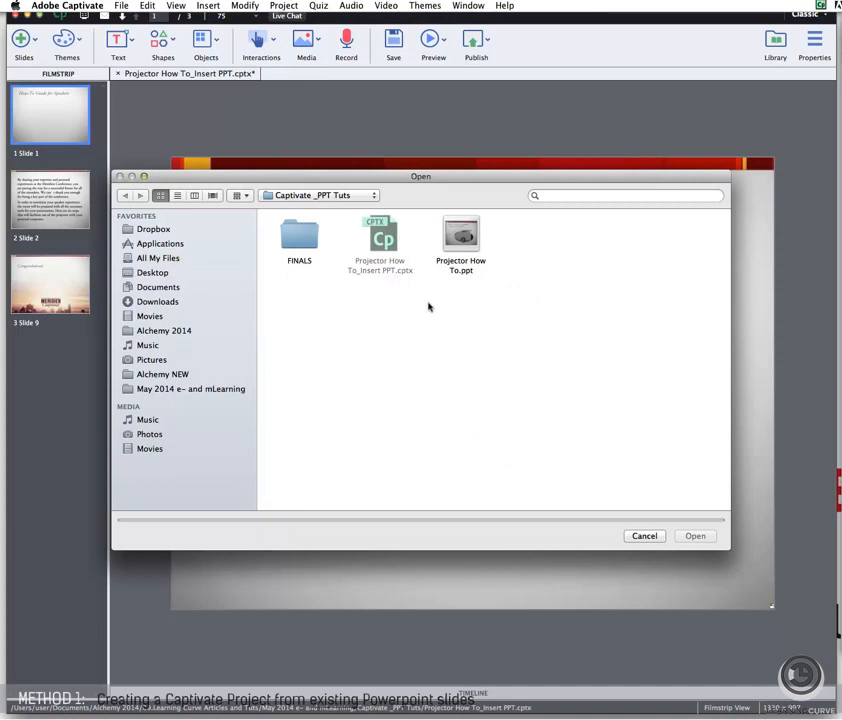
pyautogui.click(461, 237)
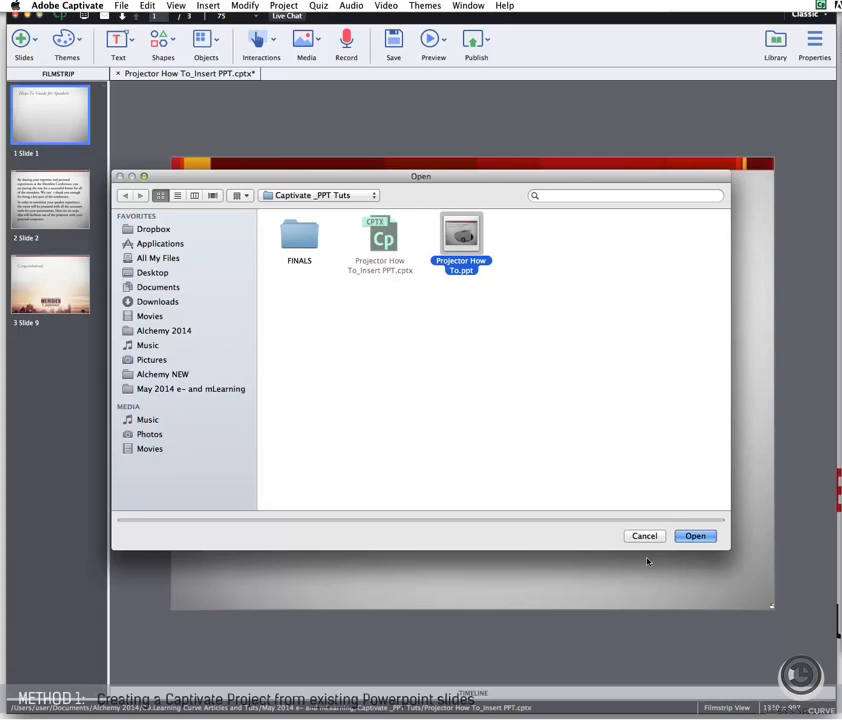
pyautogui.click(695, 535)
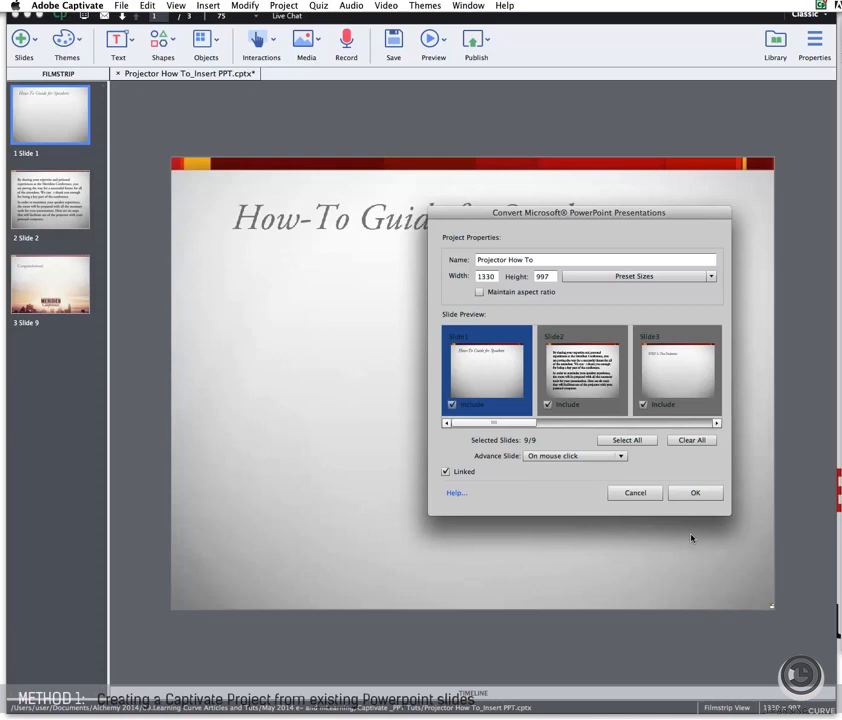
pyautogui.moveTo(694, 460)
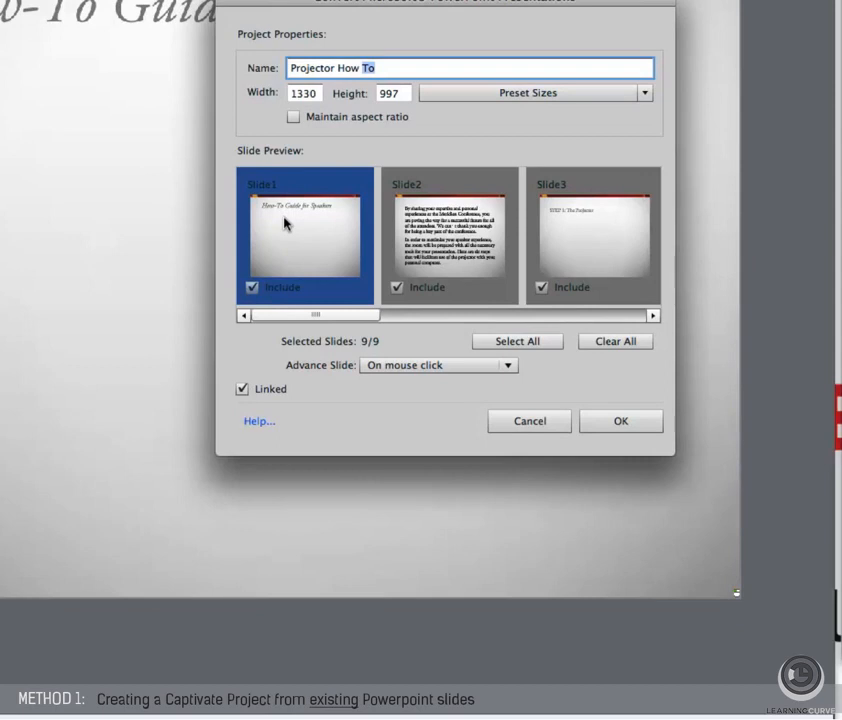
pyautogui.moveTo(351, 214)
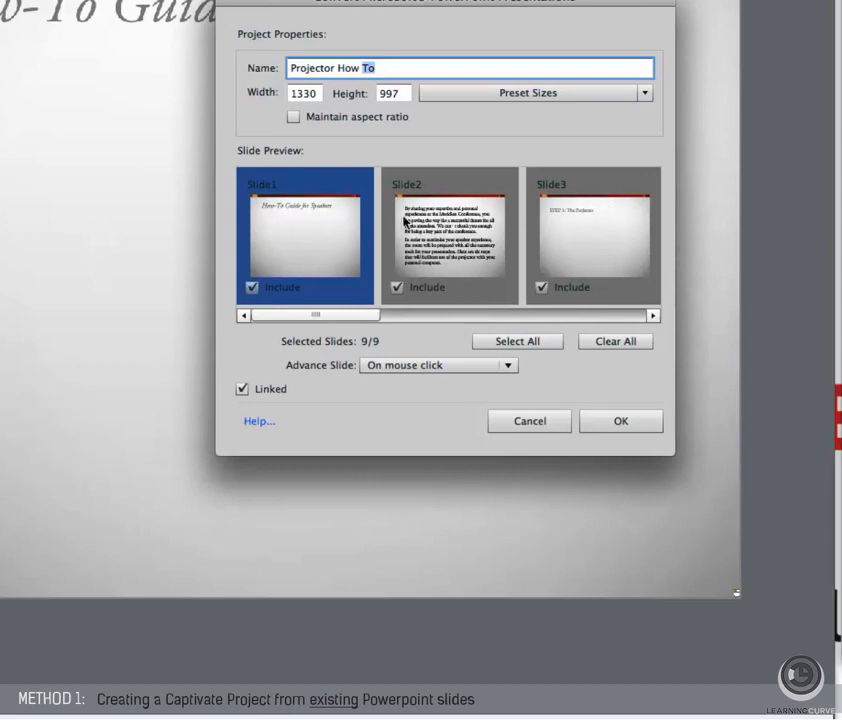
pyautogui.moveTo(544, 362)
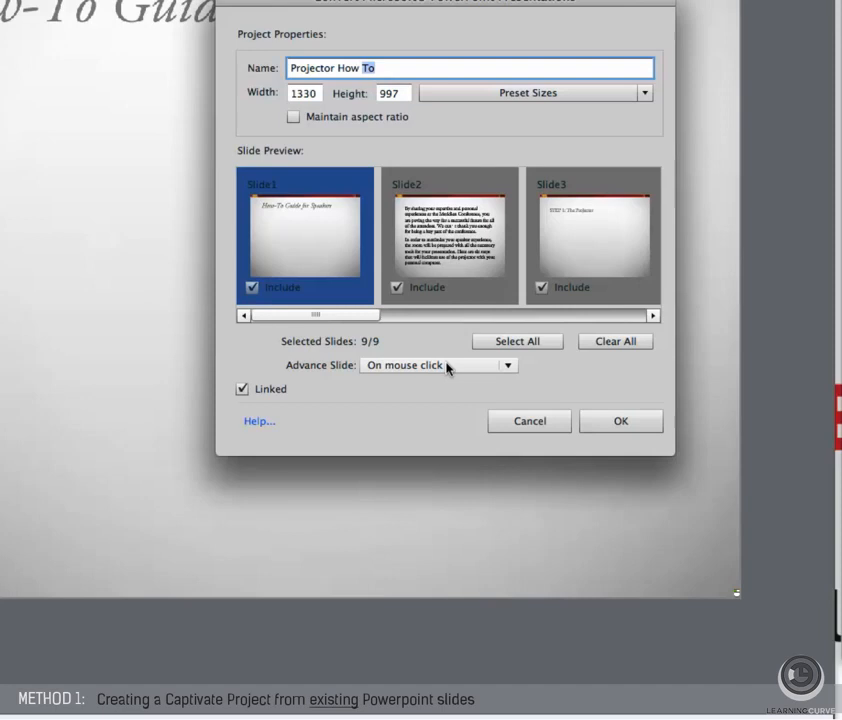
pyautogui.click(505, 365)
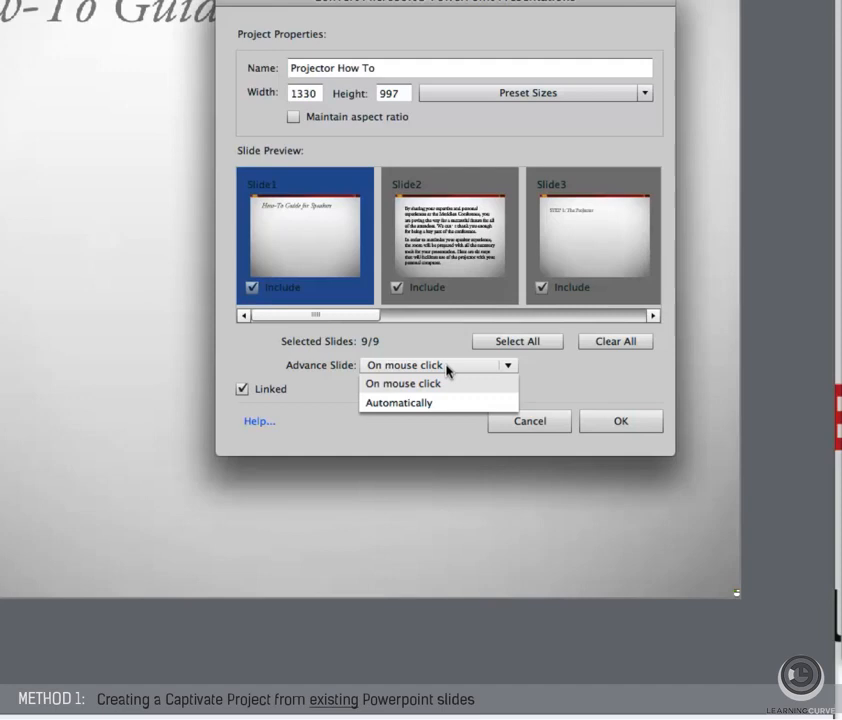
pyautogui.moveTo(293, 396)
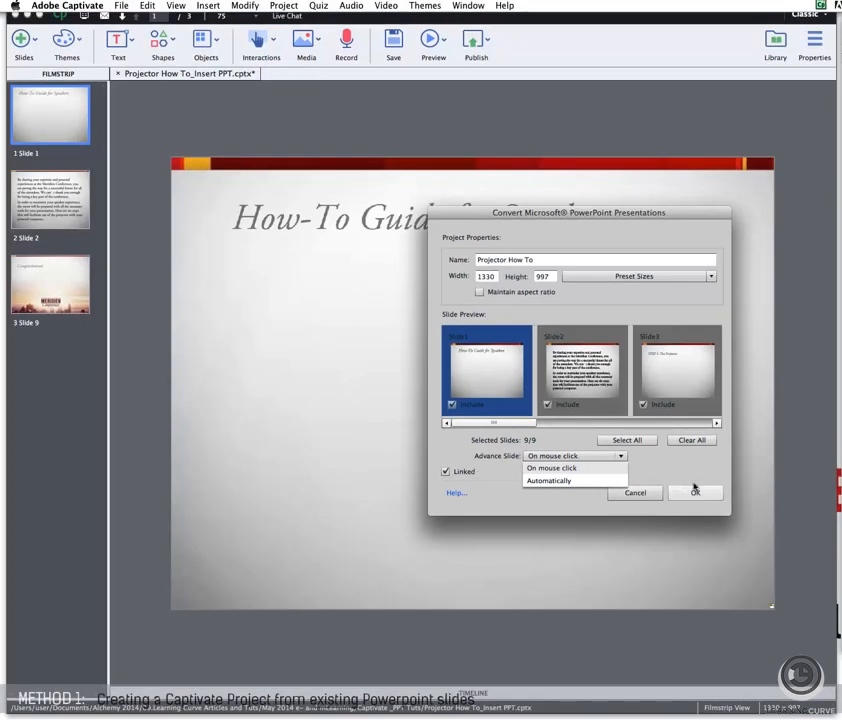
# - Confirm the nine-slide conversion, then preview slides 2, 4 and 6 in the filmstrip
pyautogui.click(696, 492)
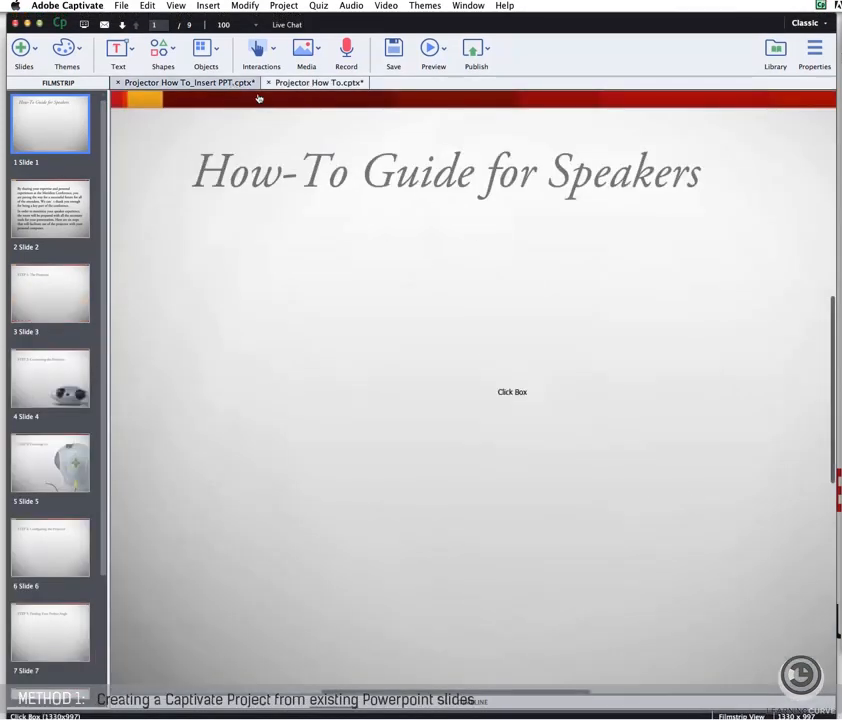
pyautogui.moveTo(460, 280)
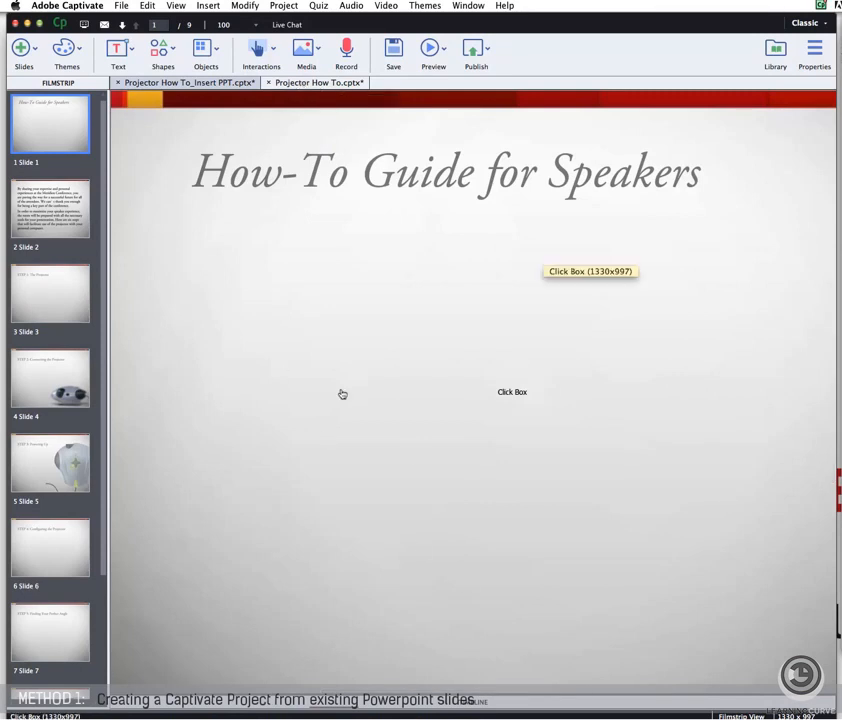
pyautogui.click(50, 205)
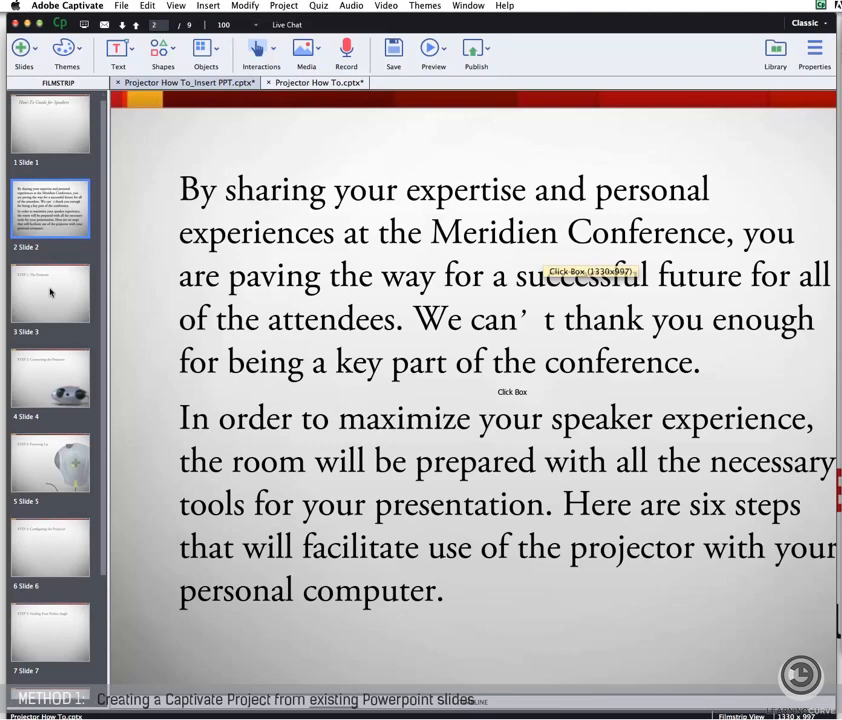
pyautogui.click(50, 378)
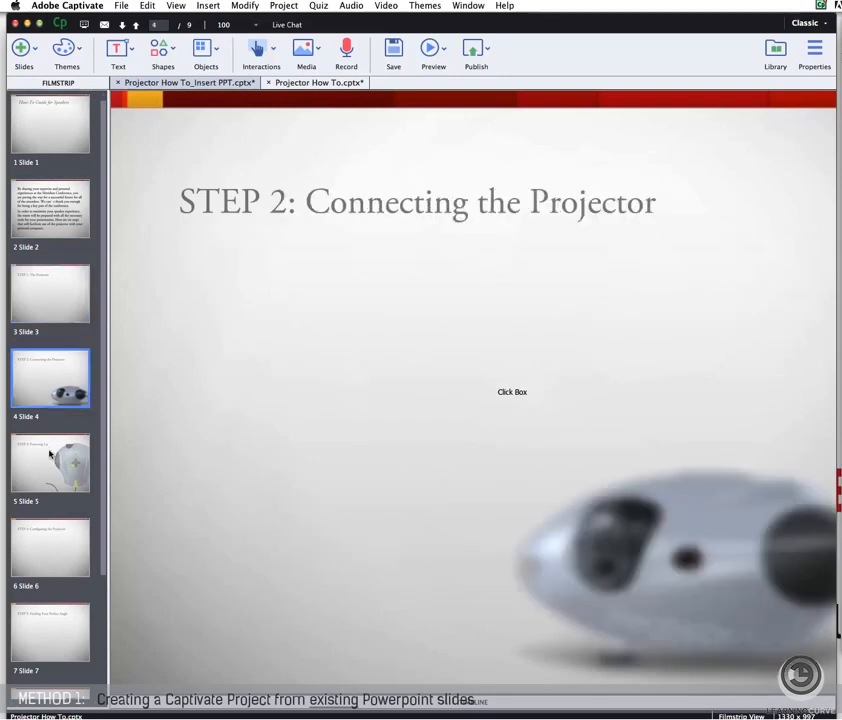
pyautogui.click(50, 547)
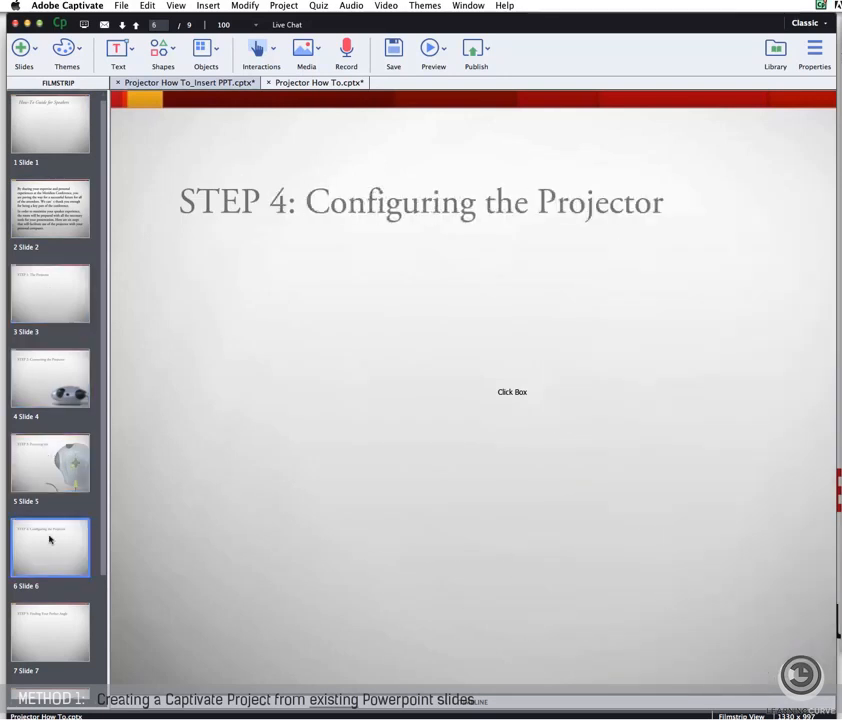